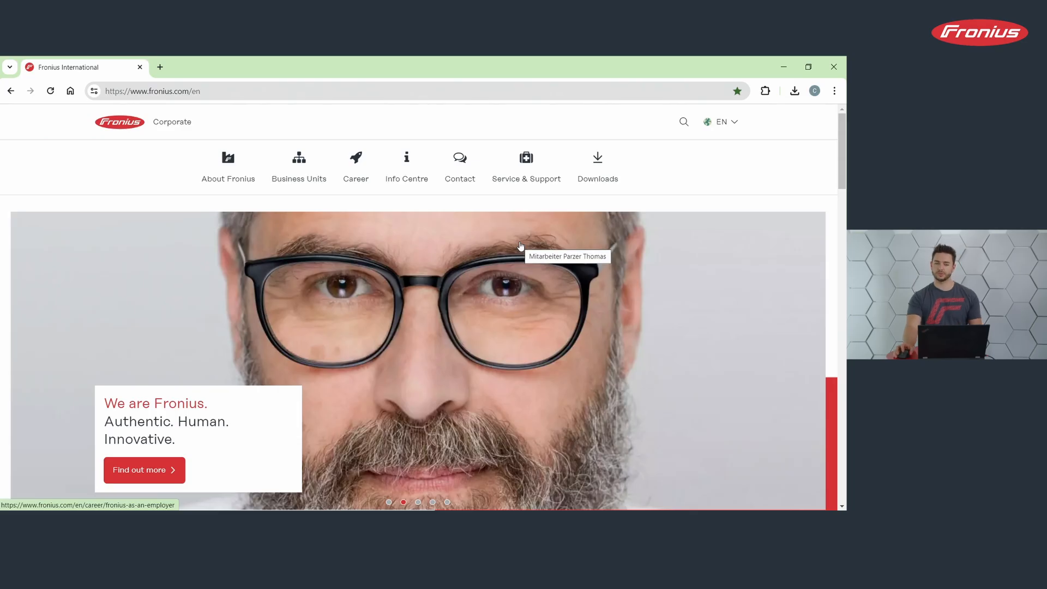
mouse_move(91, 104)
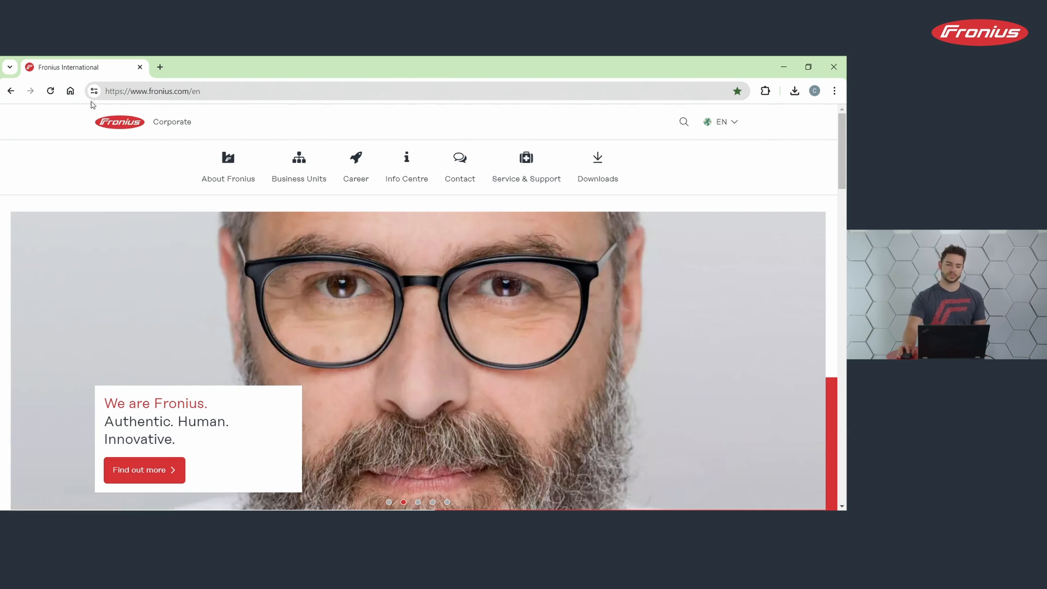
Step: Enter login.fronius.com/myaccount in the Chrome address bar
text(login.fronius.com/myaccount)
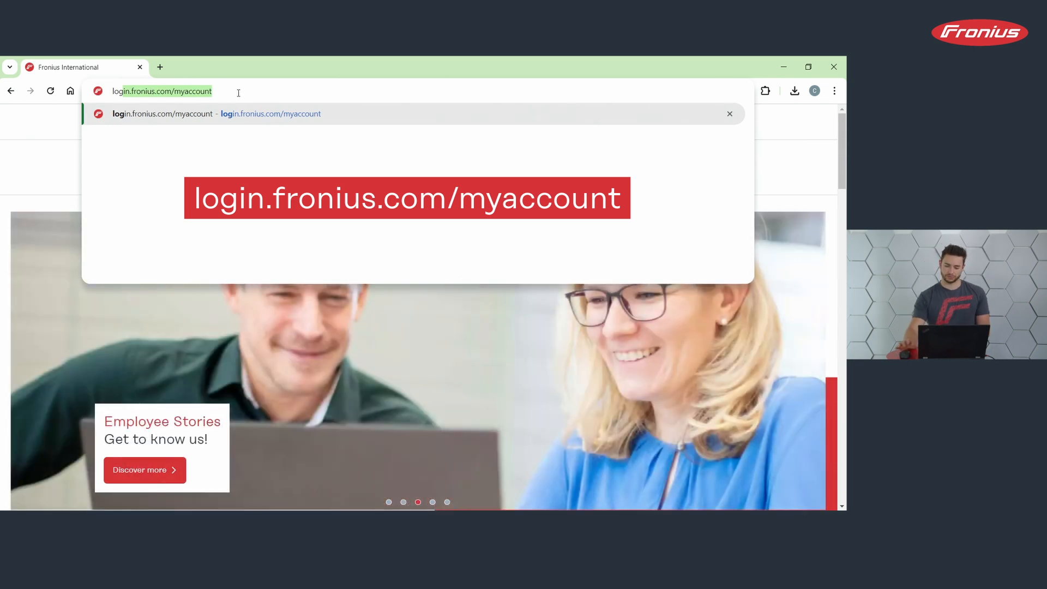
Step: Load the Fronius login page and sign in with the saved email and password
key(Enter)
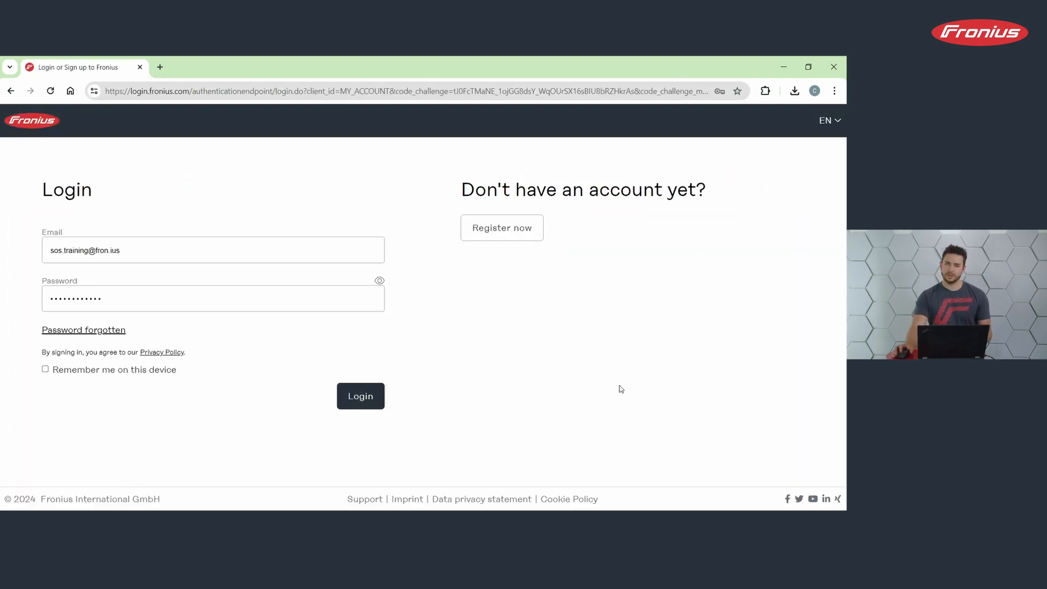
mouse_move(621, 417)
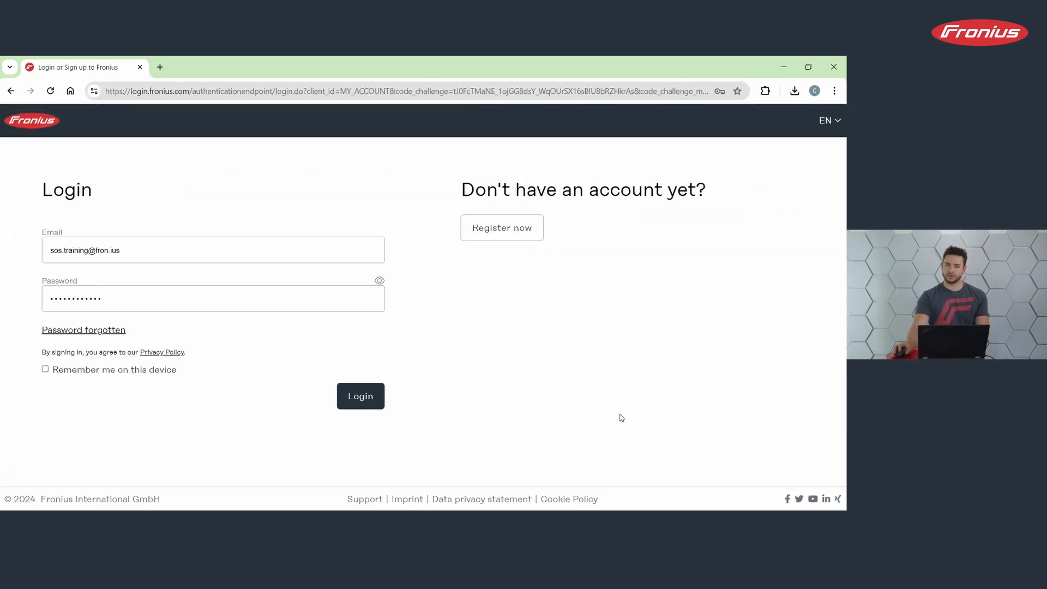
click(360, 395)
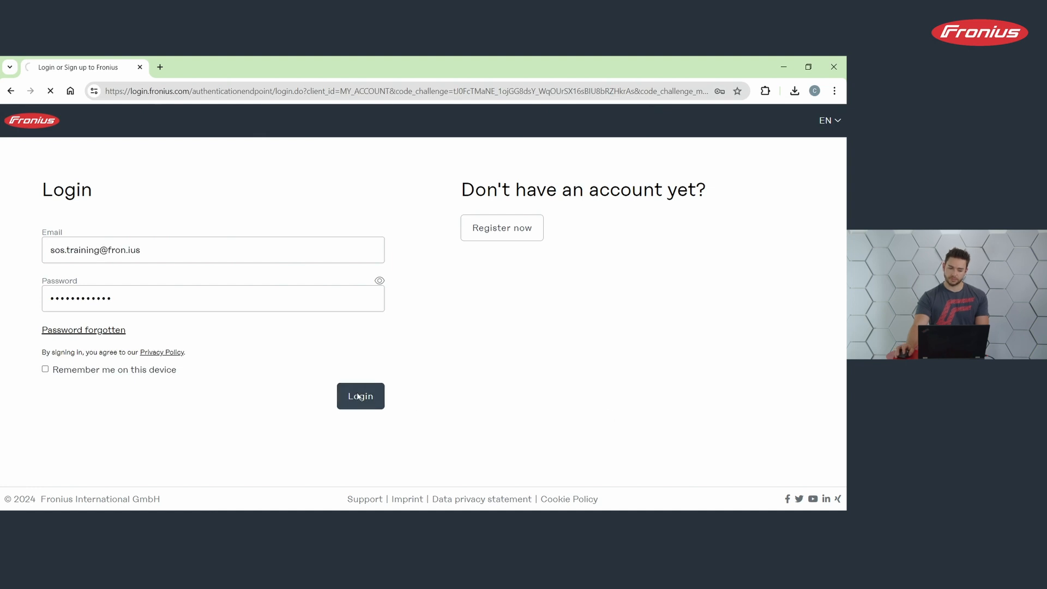
click(360, 396)
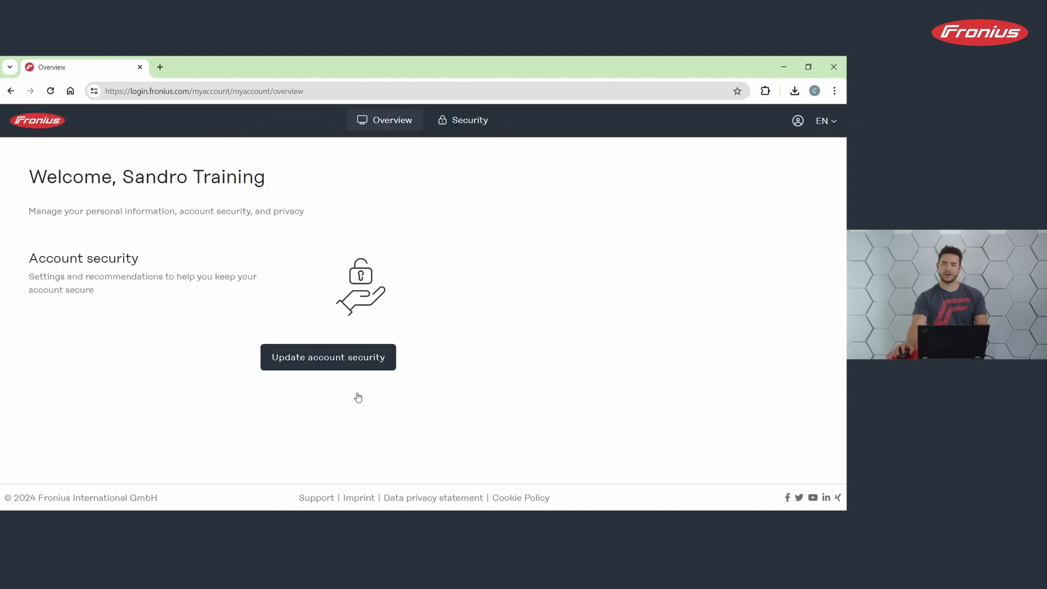
mouse_move(472, 137)
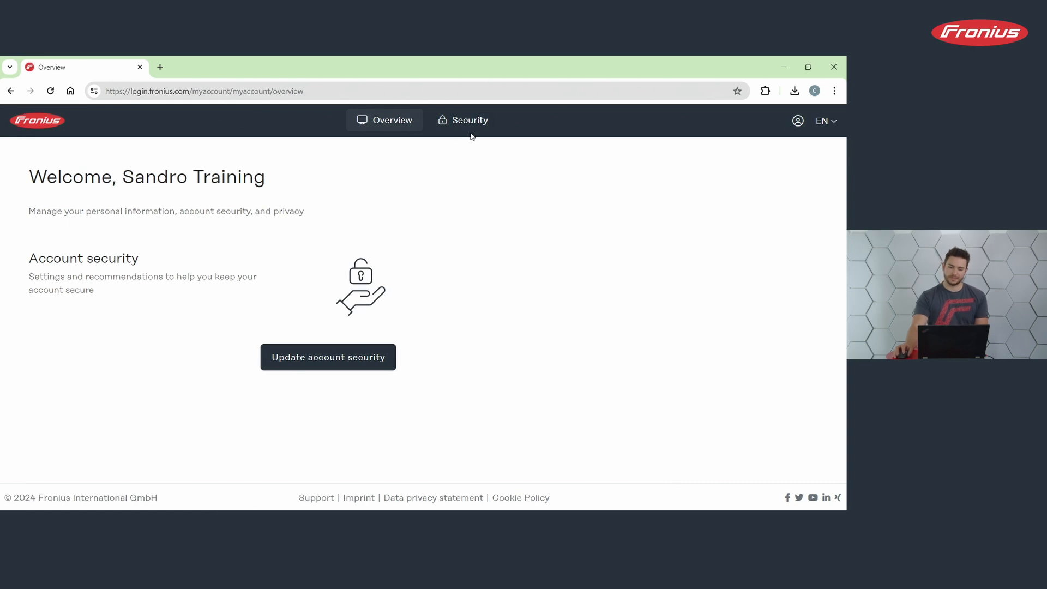
Step: On the Security page, switch Multi-factor authentication to Active and view the authenticator setup steps
click(469, 120)
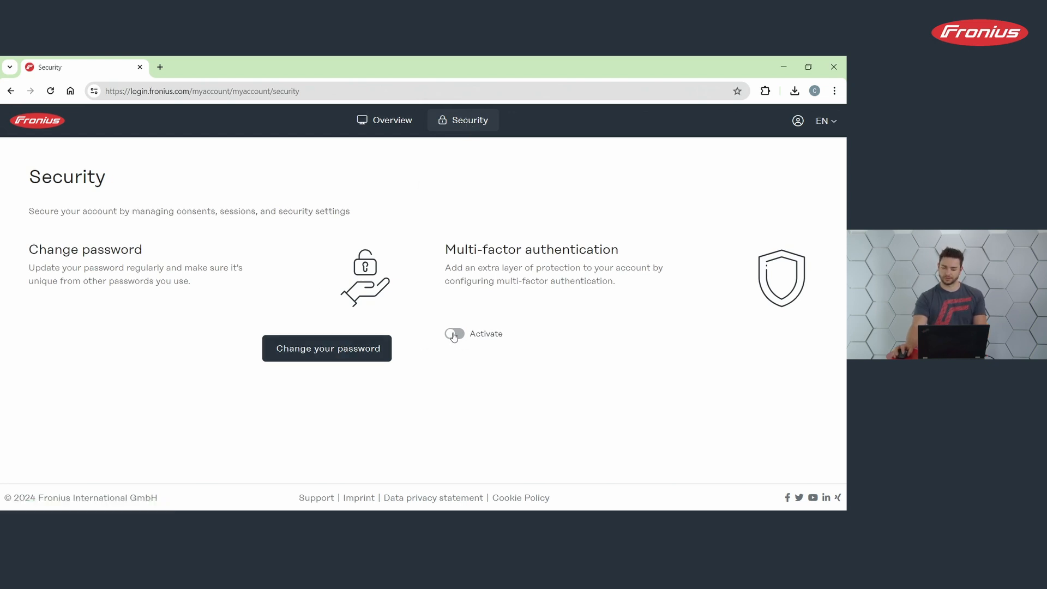
click(453, 334)
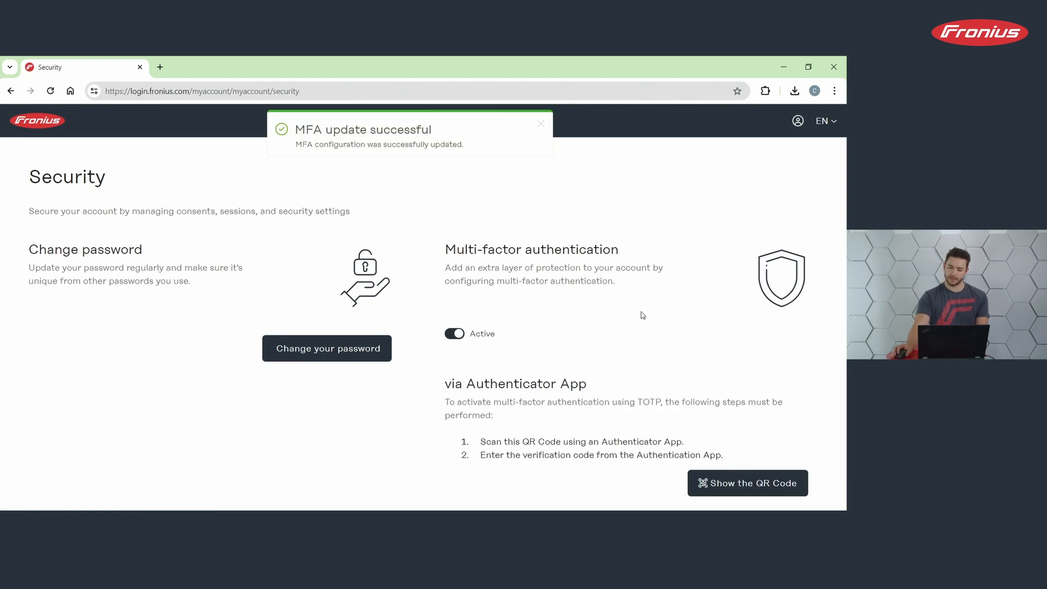
scroll(down, 3)
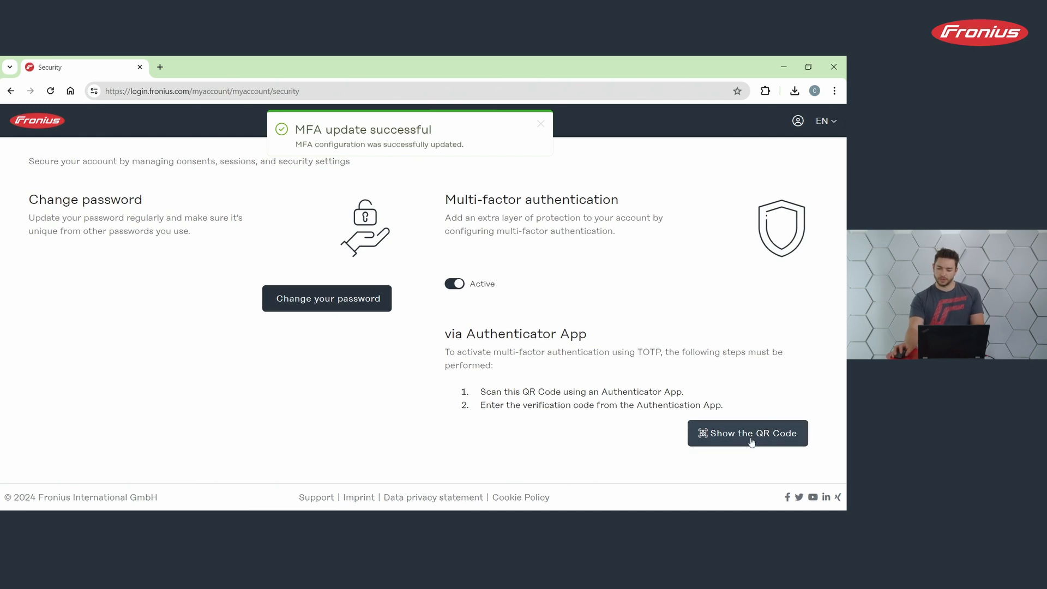
Step: Reveal the Fronius setup QR code and start a QR-code scan in Google Authenticator
click(747, 434)
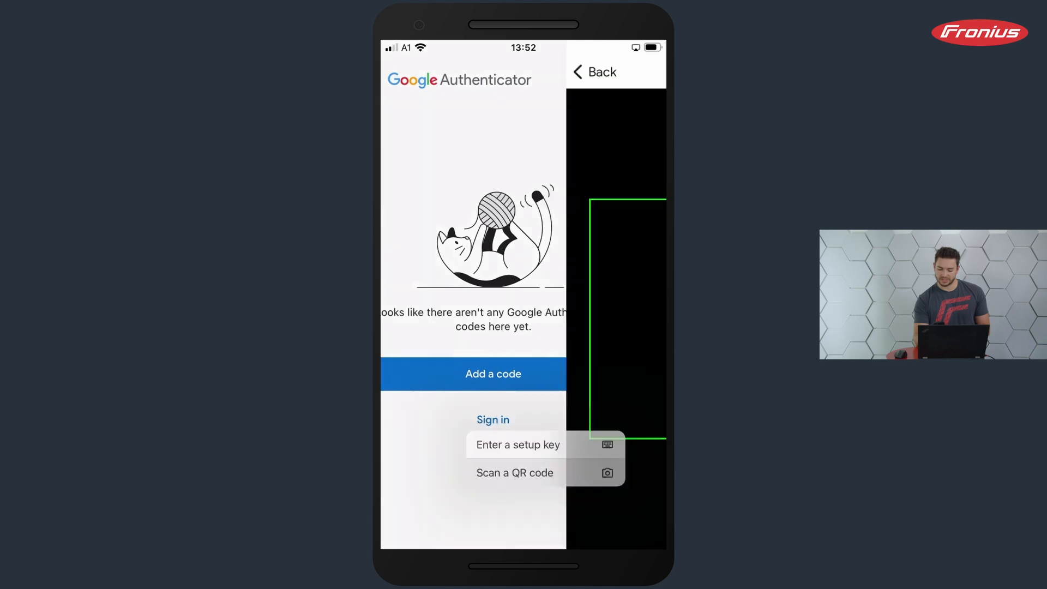
click(514, 473)
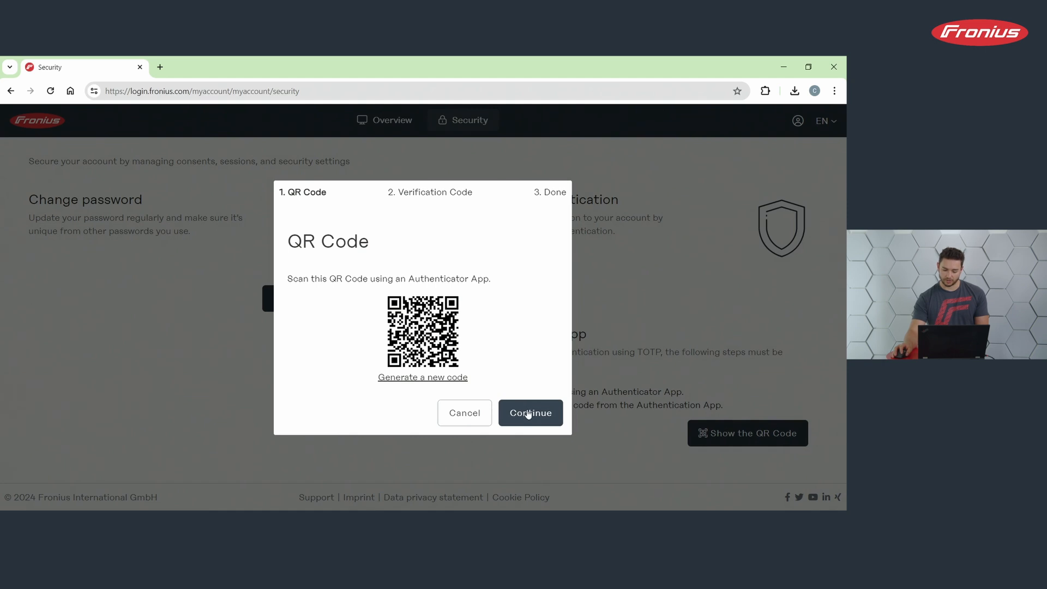
Step: Verify the 6-digit Google Authenticator code and finish setup with MFA Active
click(530, 412)
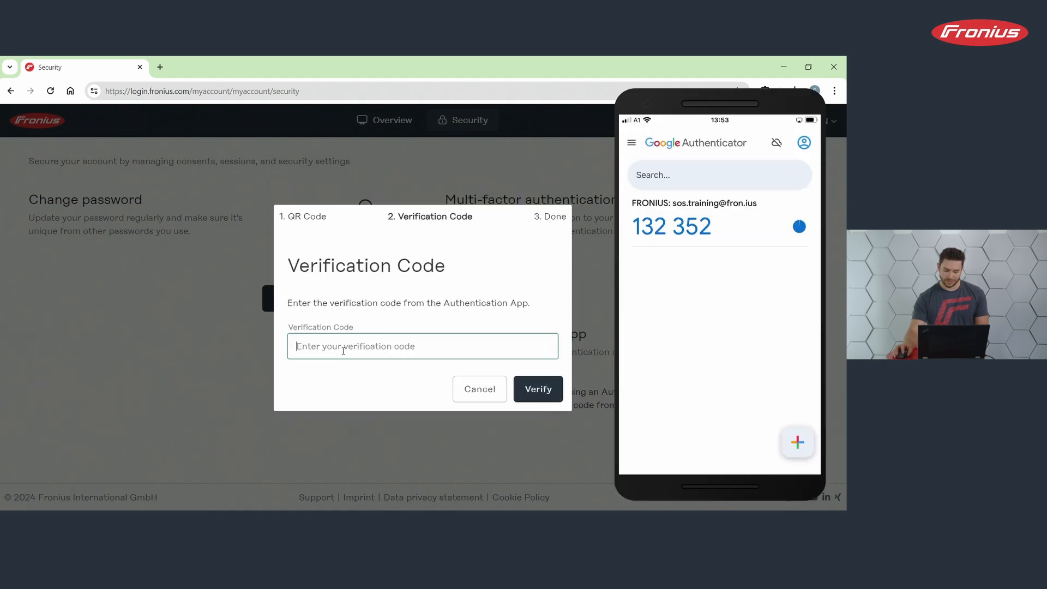
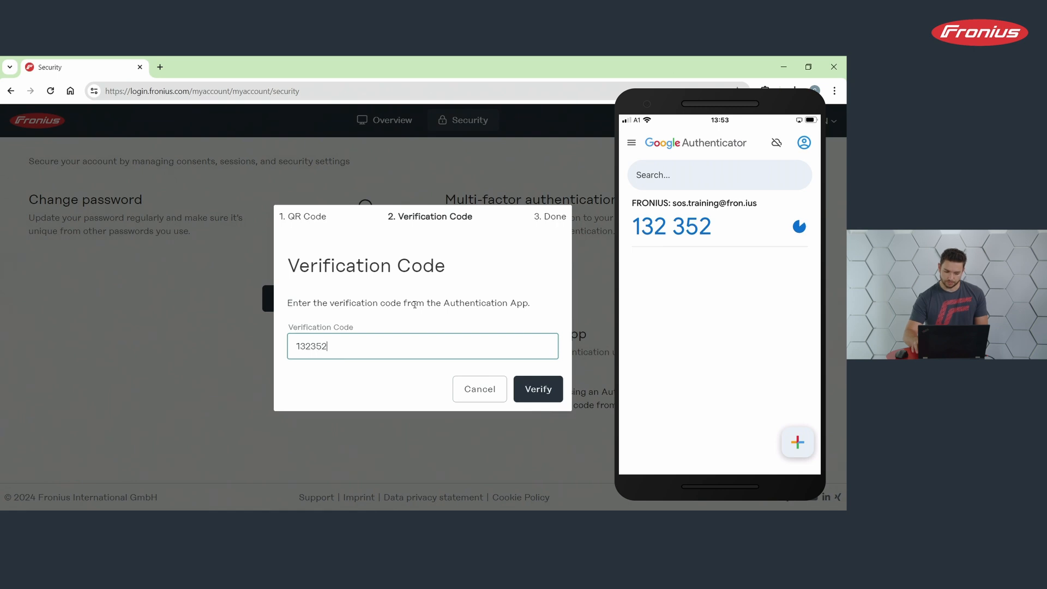
click(538, 389)
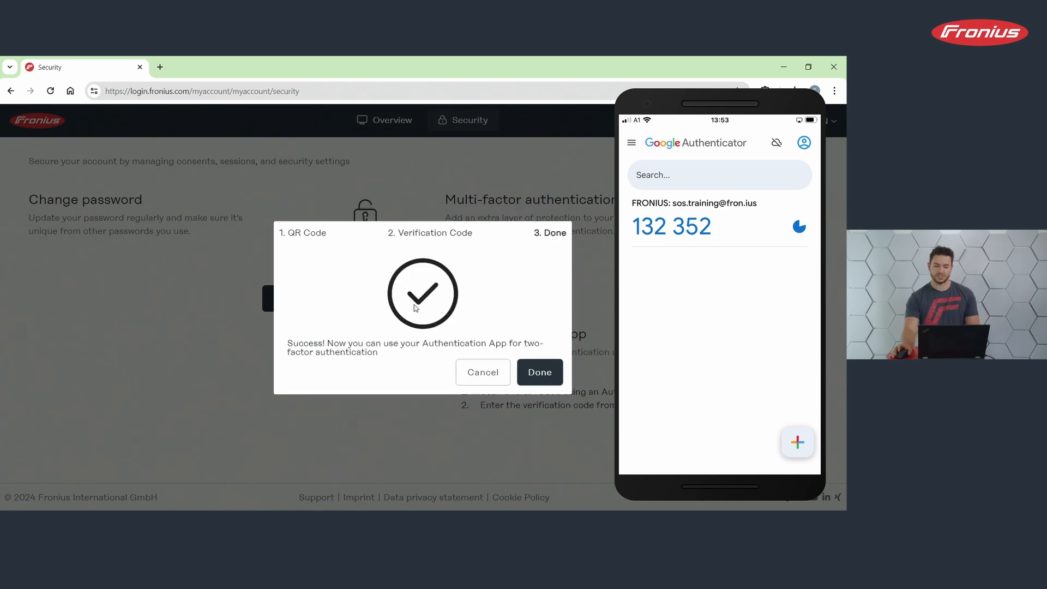
mouse_move(575, 363)
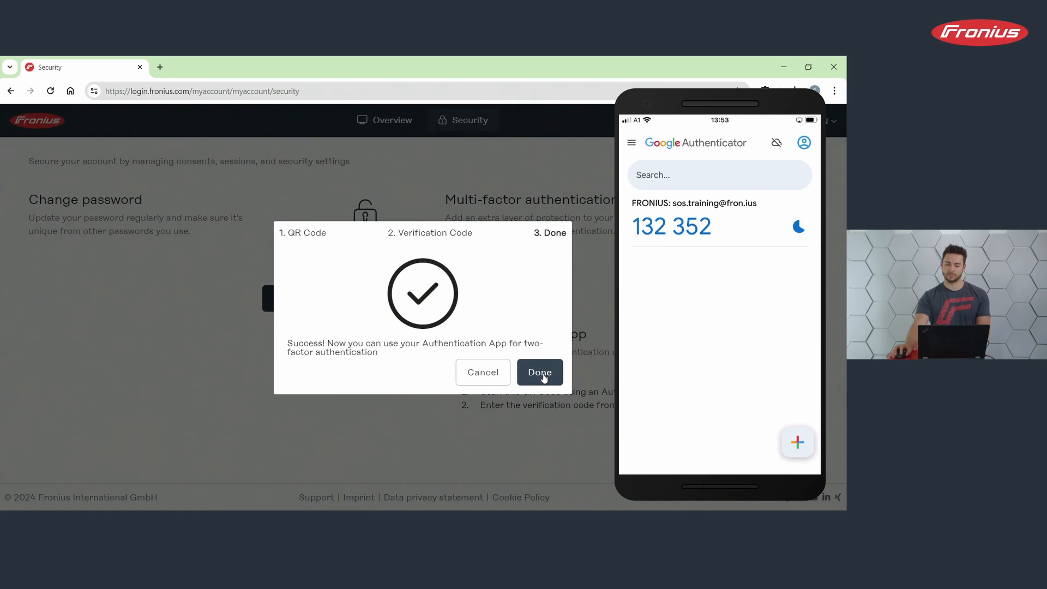
click(539, 372)
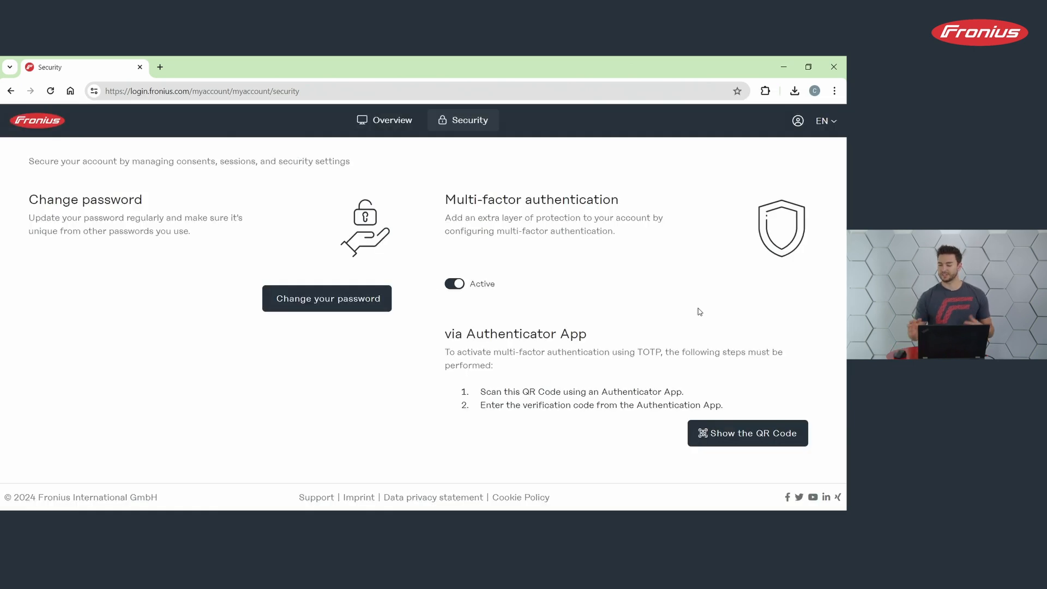